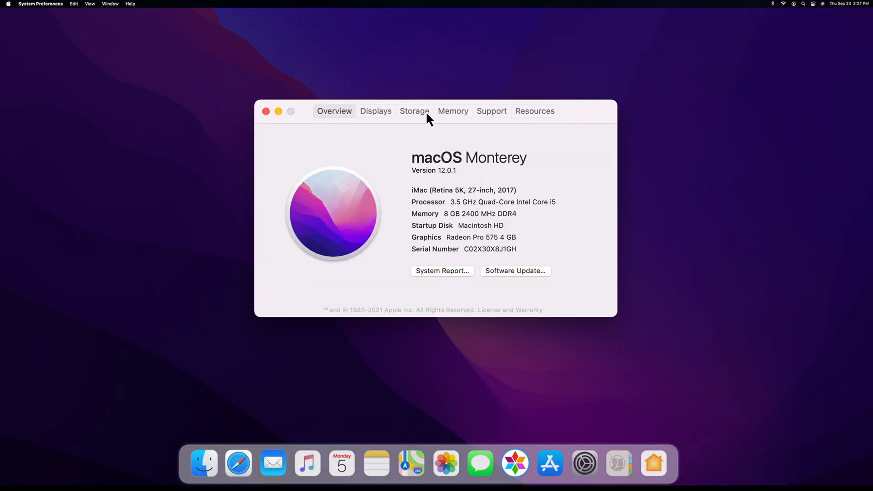
Step: Check the storage breakdown showing 148 GB of System Data, then search what System Data is
left_click(414, 111)
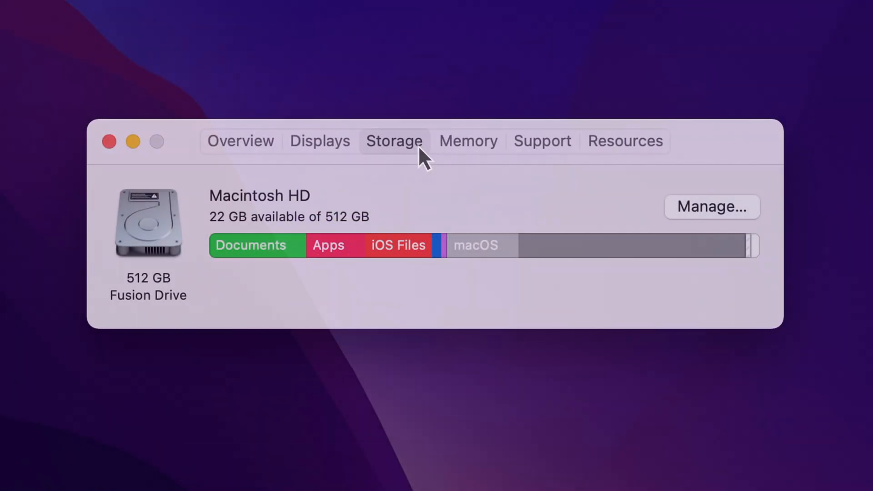
mouse_move(472, 193)
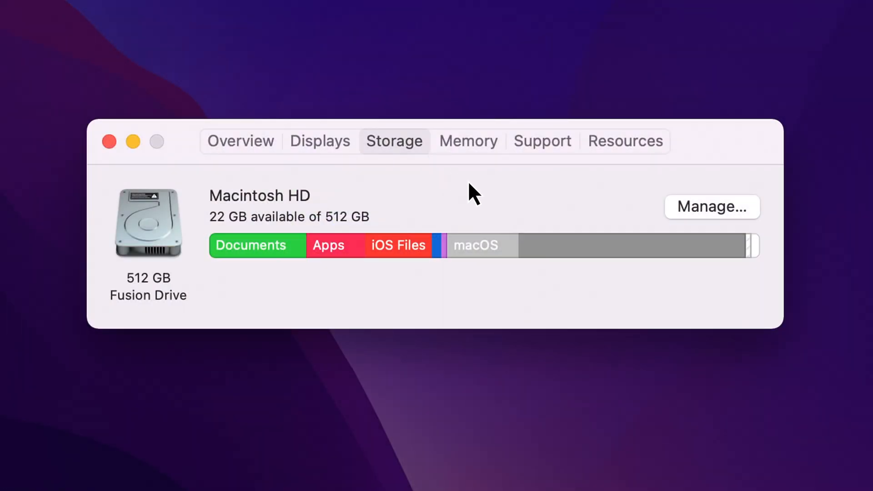
mouse_move(565, 257)
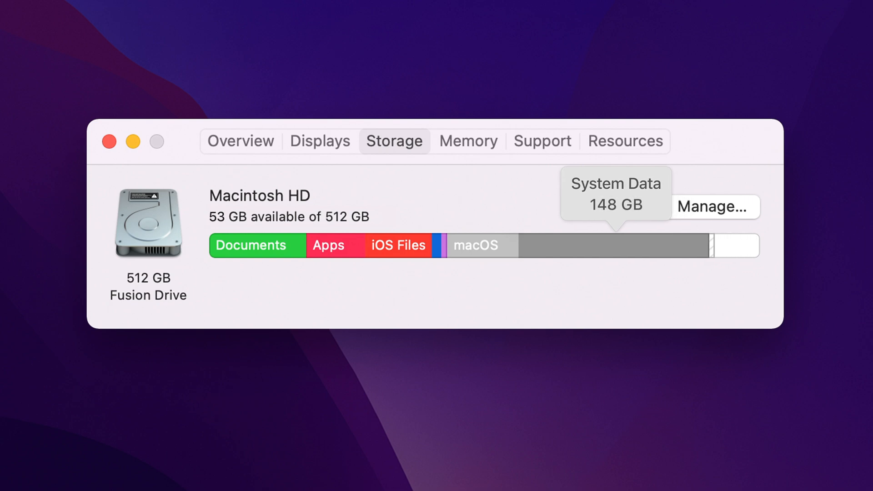
type("so what is system data on M")
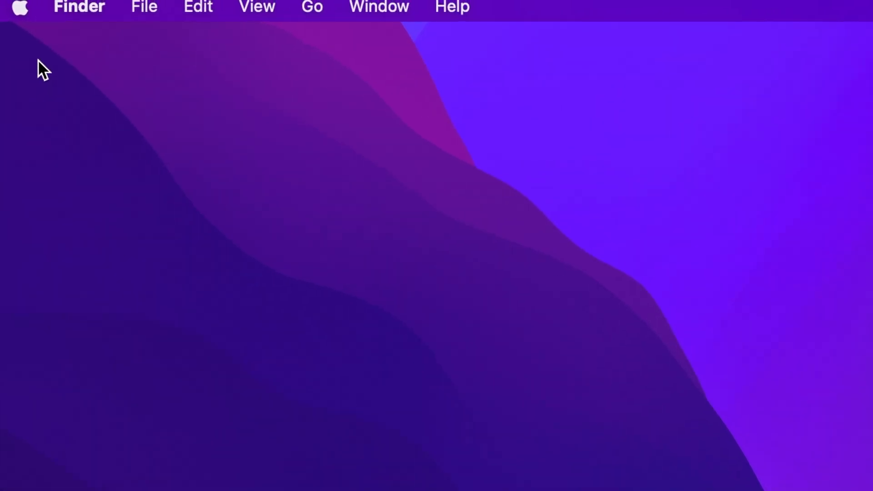
left_click(20, 8)
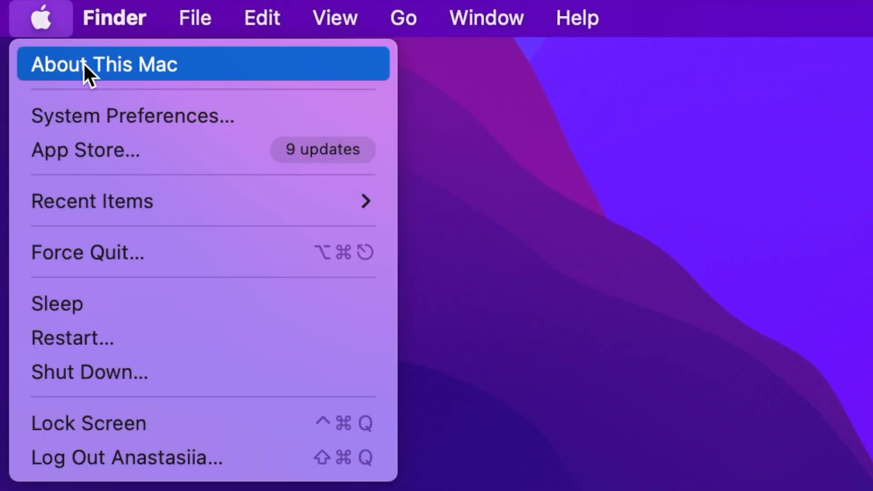
left_click(104, 65)
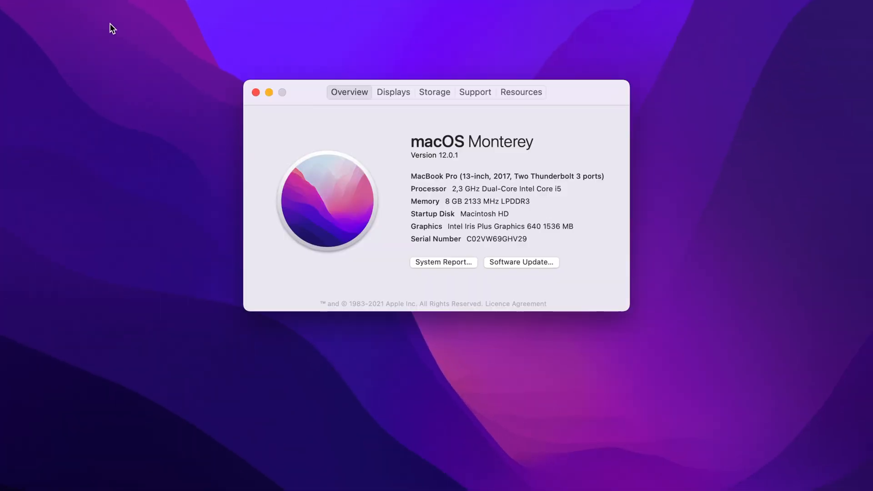
left_click(433, 91)
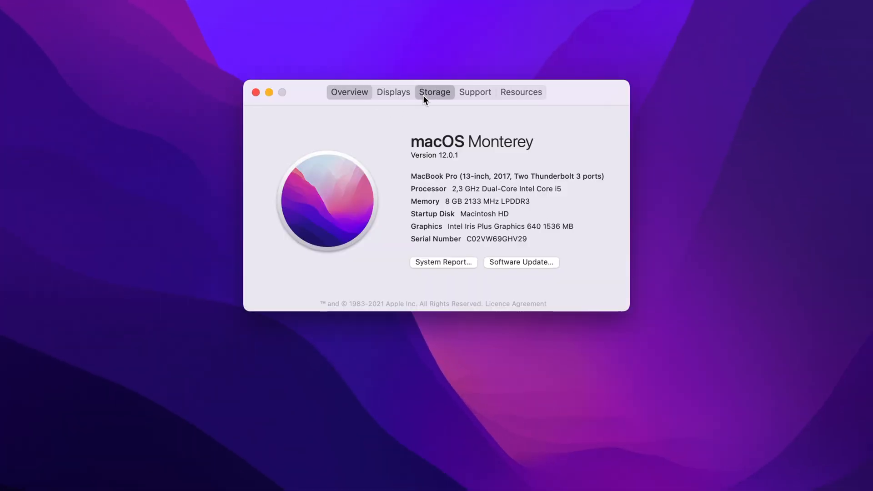
left_click(434, 92)
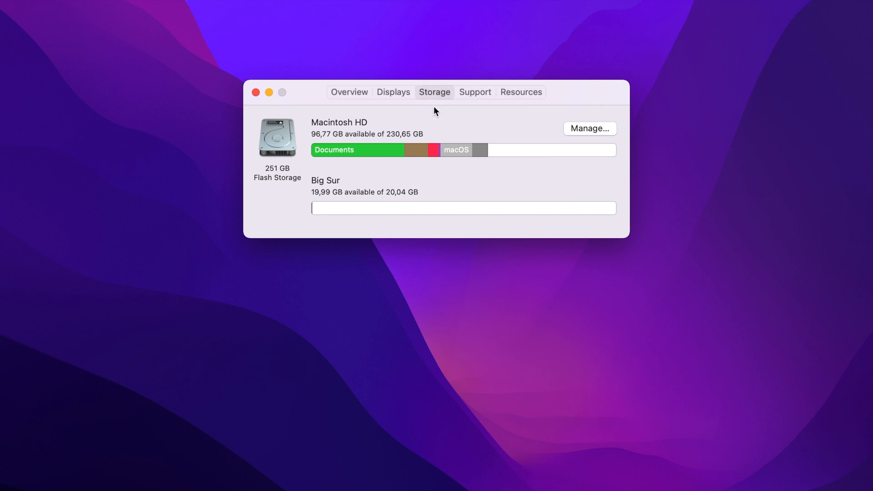
mouse_move(480, 150)
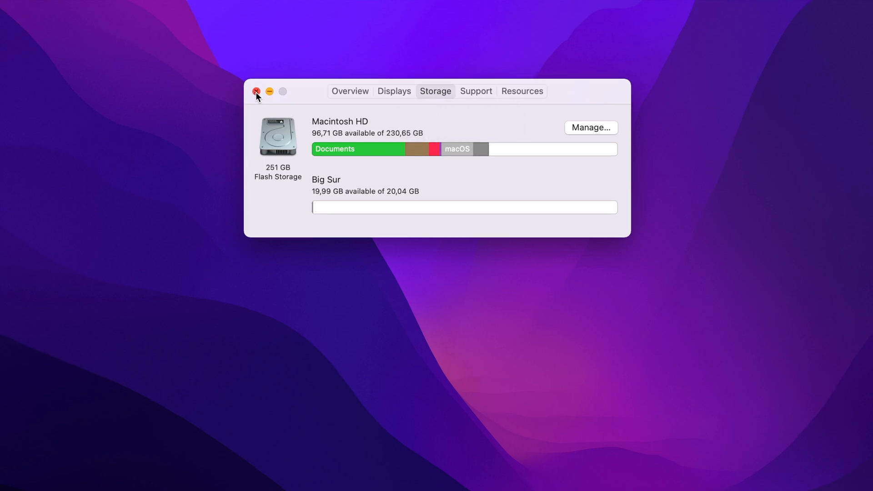
left_click(257, 91)
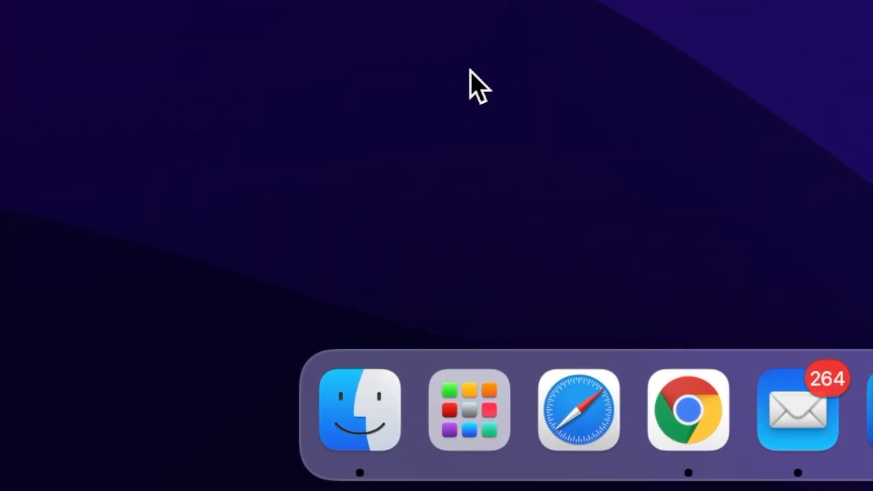
Step: Open the home Library folder in Finder via Go to Folder
left_click(359, 411)
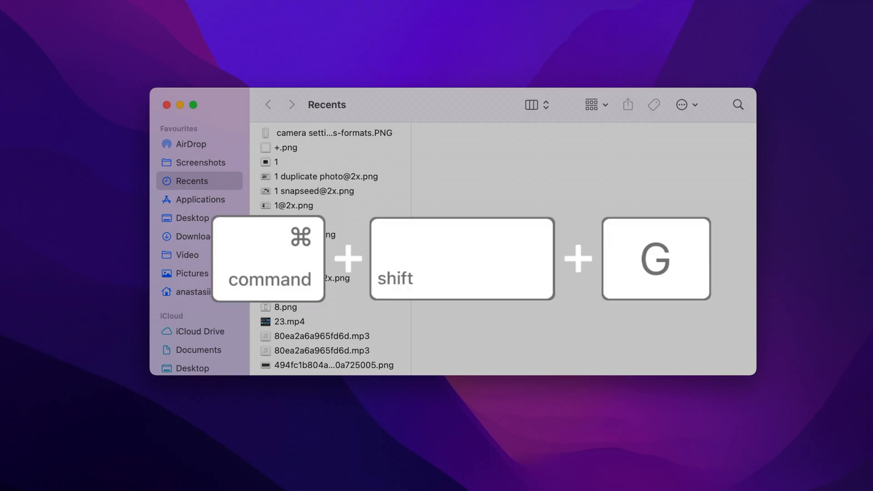
key("cmd+shift+g")
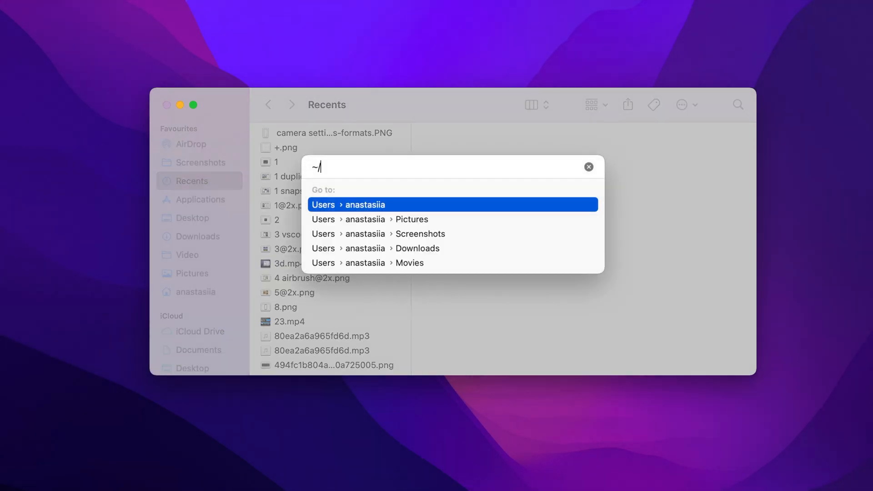
type("Library")
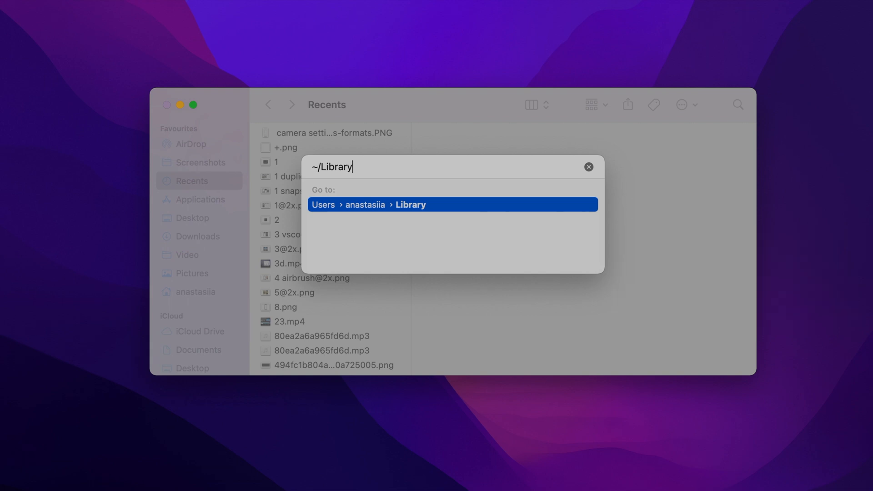
key("Return")
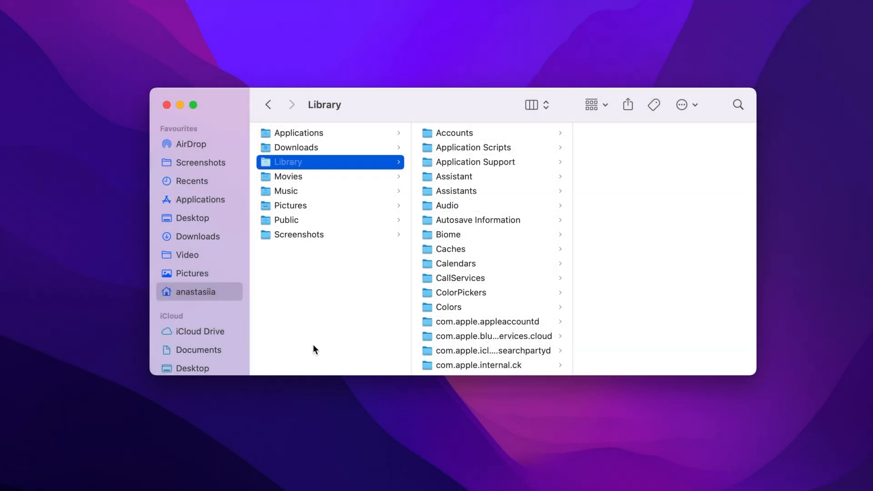
Step: Scroll through the Library subfolders down to Shortcuts
scroll("down", 3)
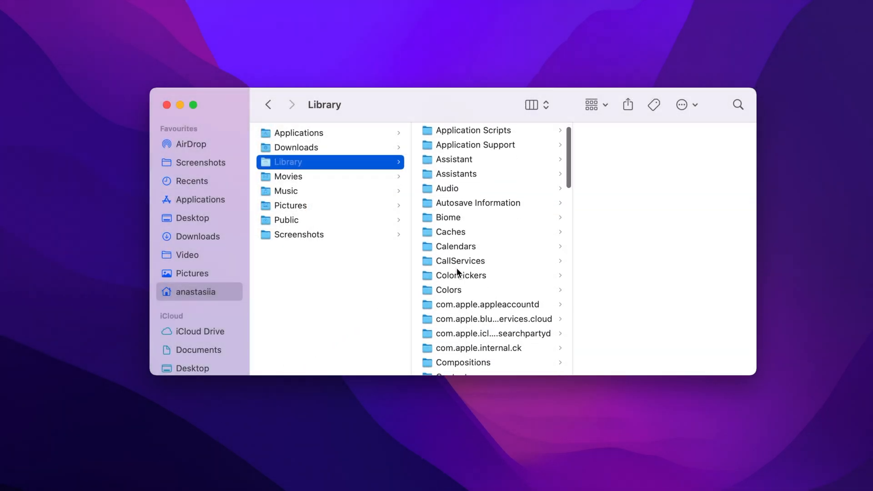
scroll("down", 3)
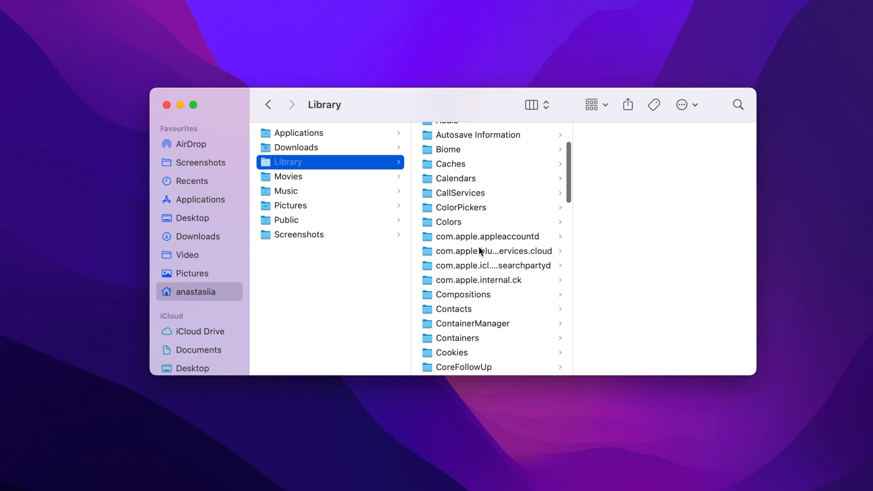
scroll("down", 3)
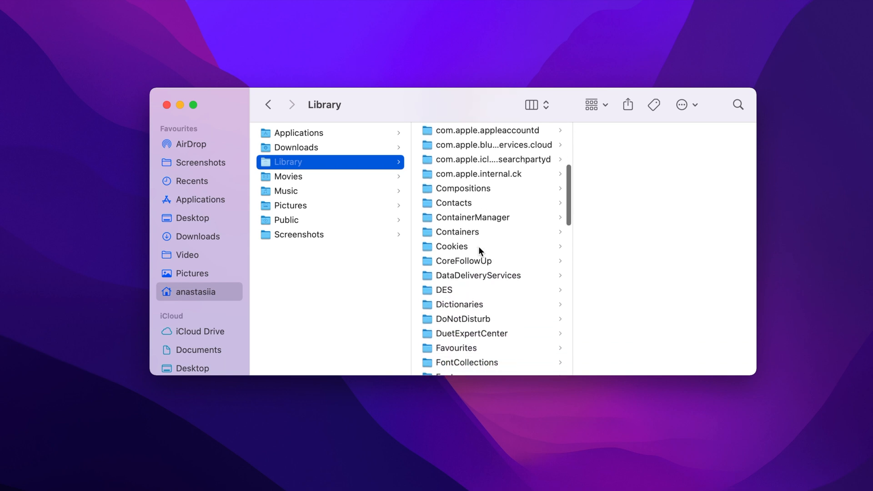
scroll("down", 3)
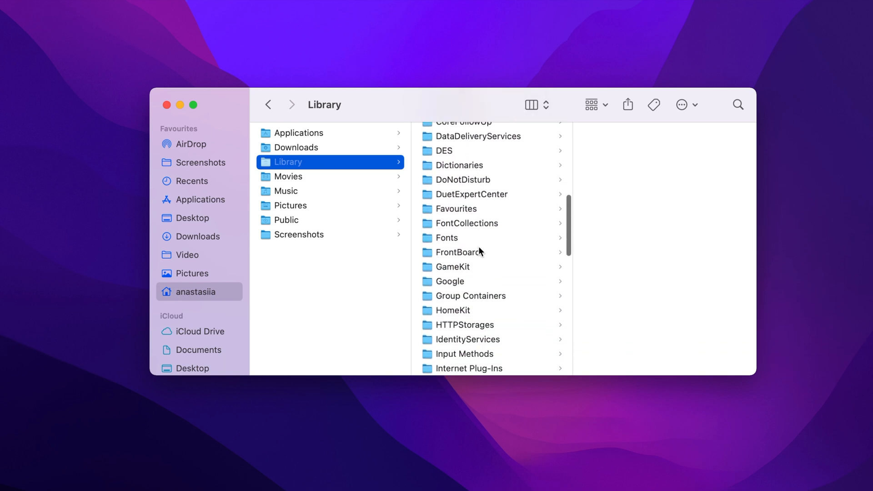
scroll("down", 3)
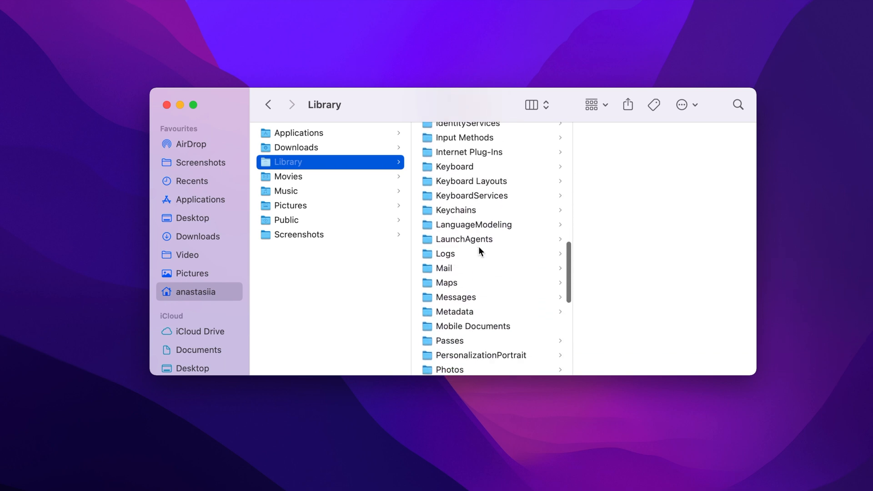
scroll("down", 3)
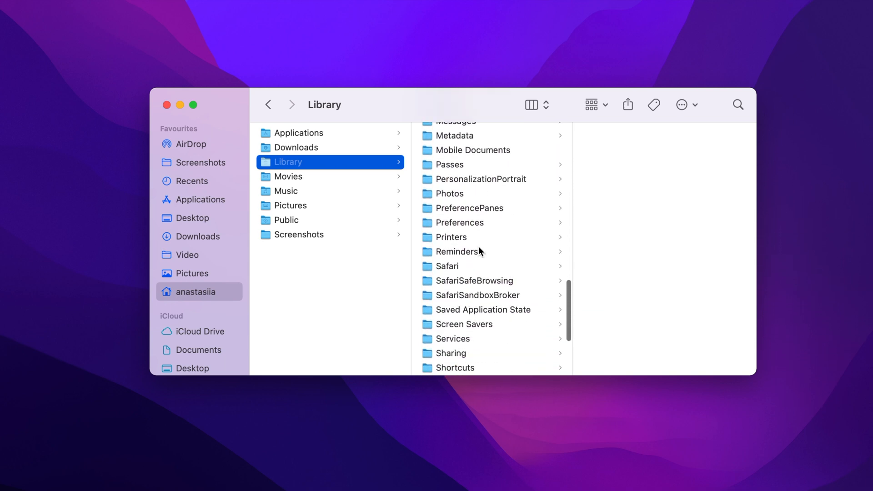
scroll("down", 3)
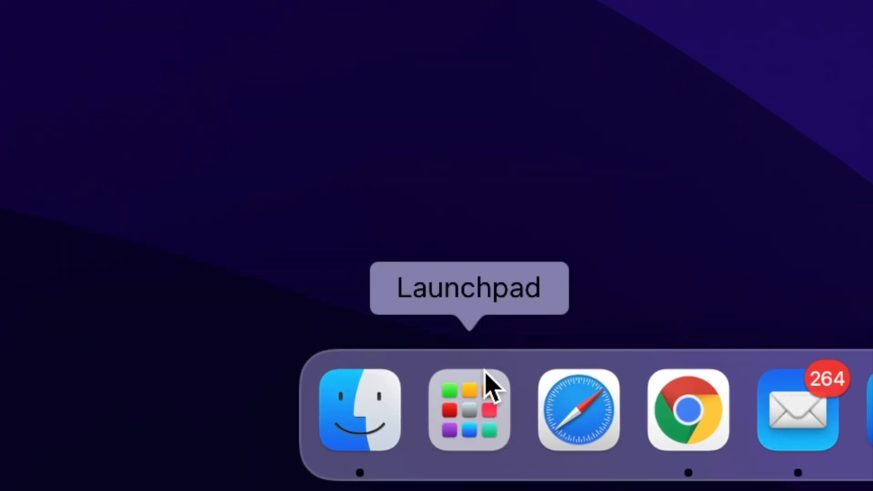
Step: Open Launchpad to find MacCleaner Pro among the apps
left_click(469, 411)
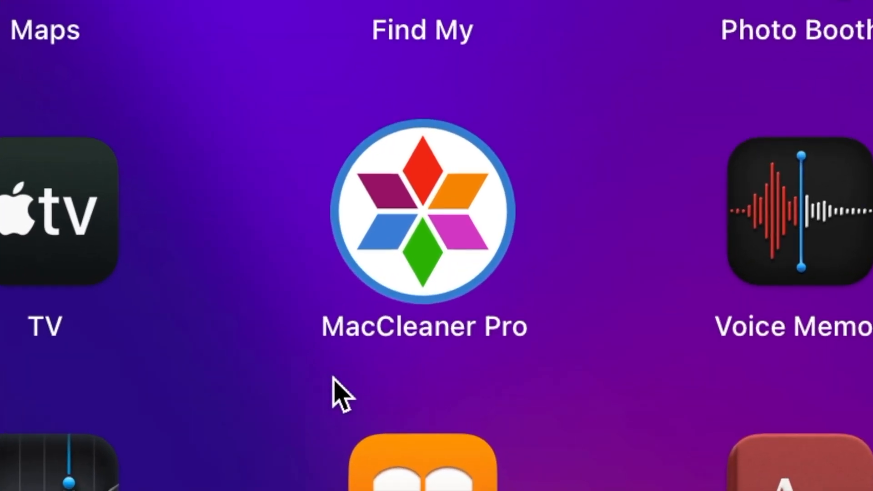
mouse_move(555, 367)
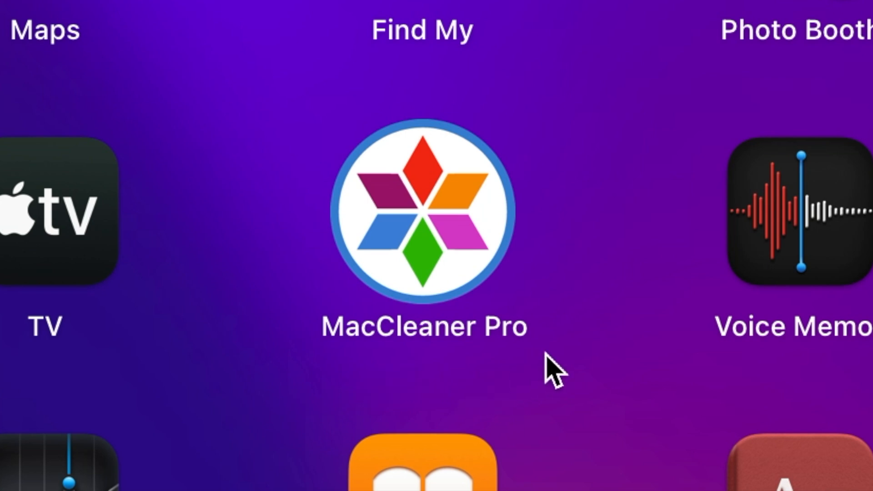
mouse_move(568, 216)
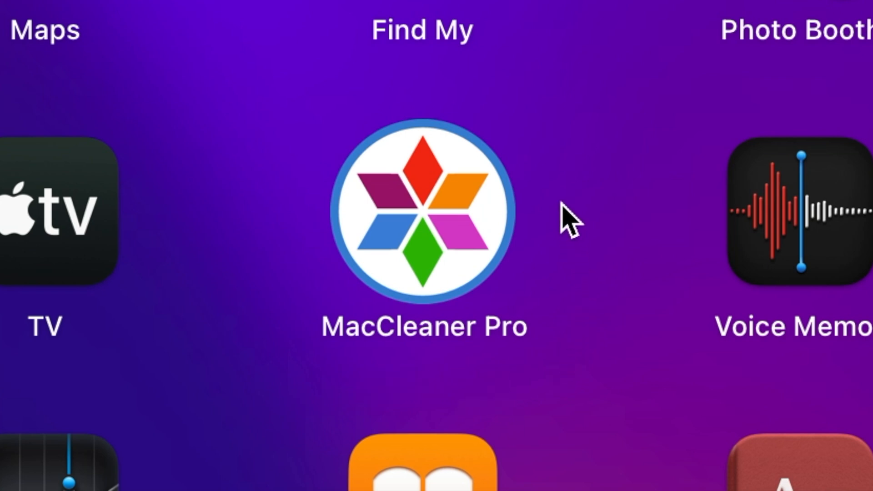
mouse_move(456, 109)
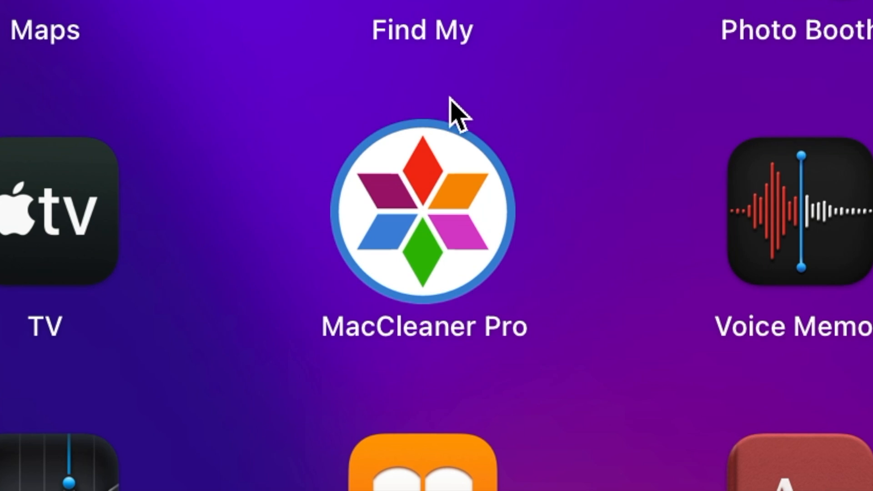
mouse_move(277, 228)
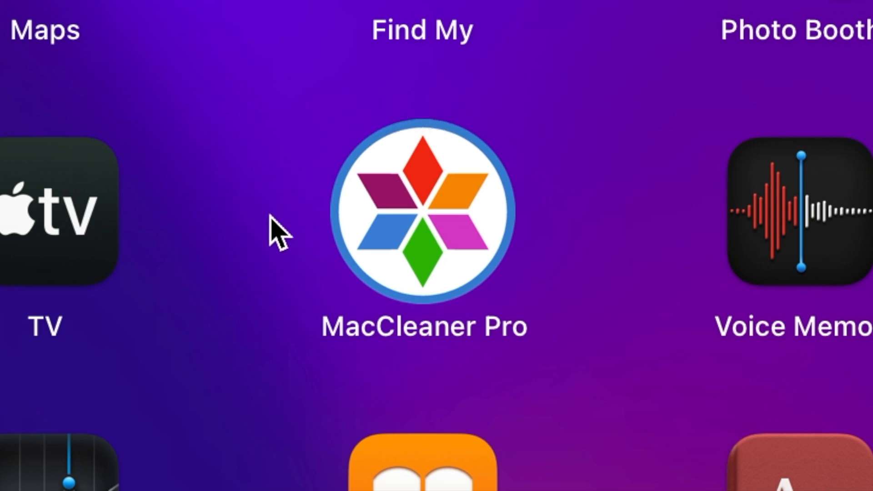
mouse_move(388, 370)
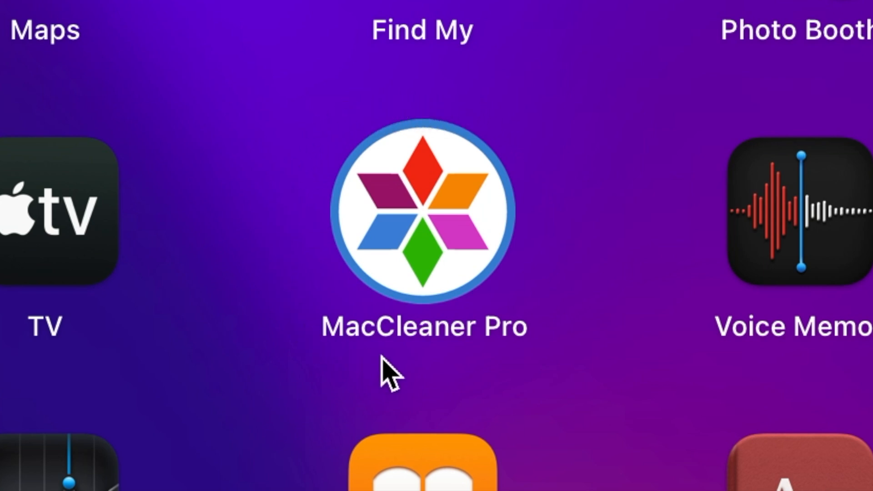
mouse_move(477, 331)
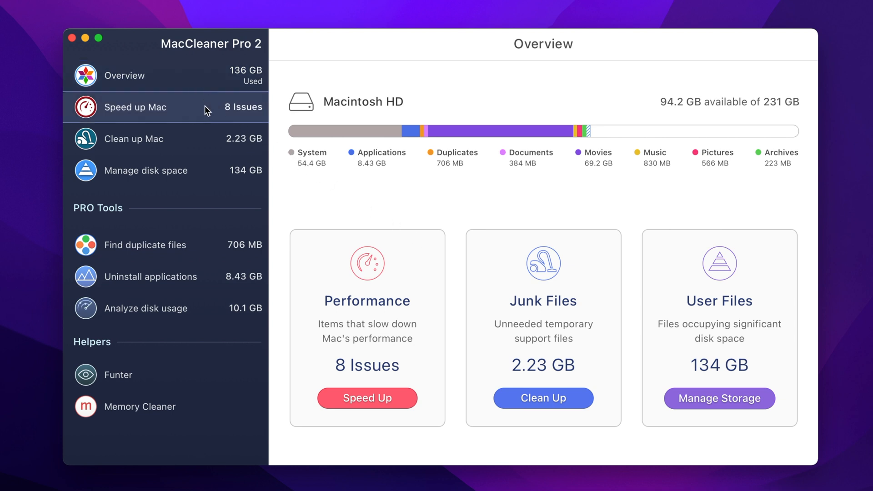
Step: In Speed up Mac expert mode, free up RAM and disable startup programs
left_click(135, 107)
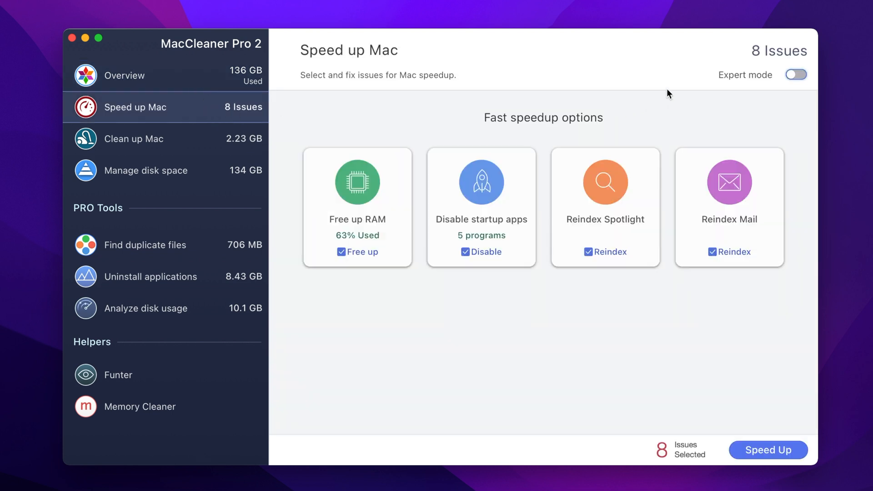
left_click(795, 74)
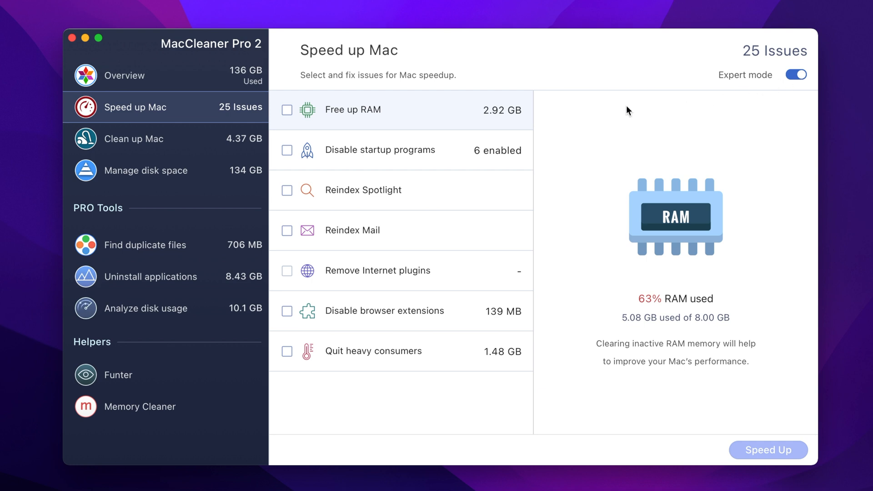
left_click(287, 109)
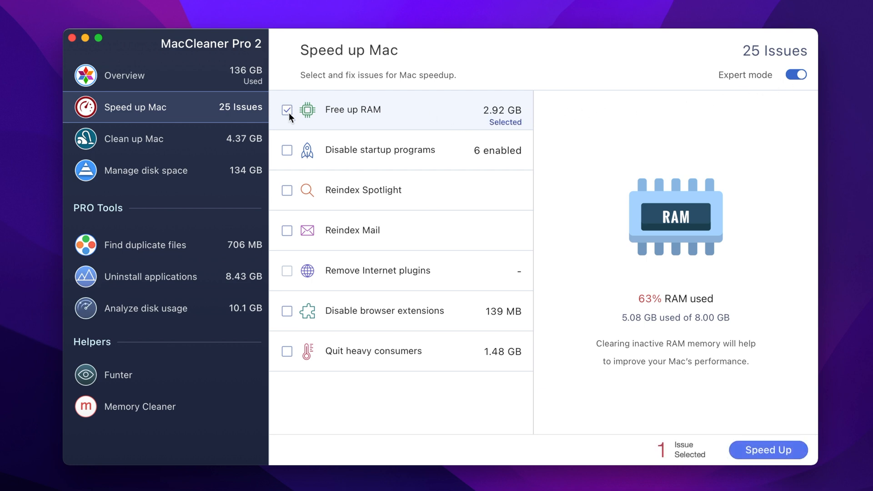
left_click(287, 150)
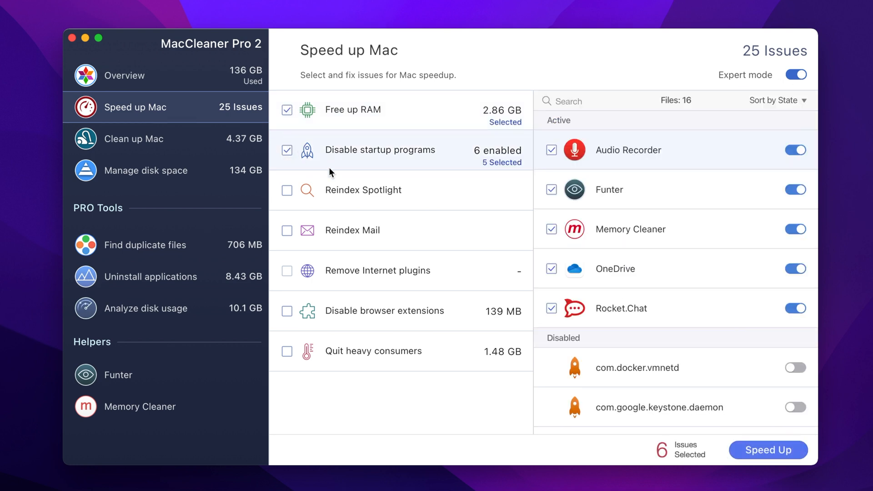
left_click(768, 450)
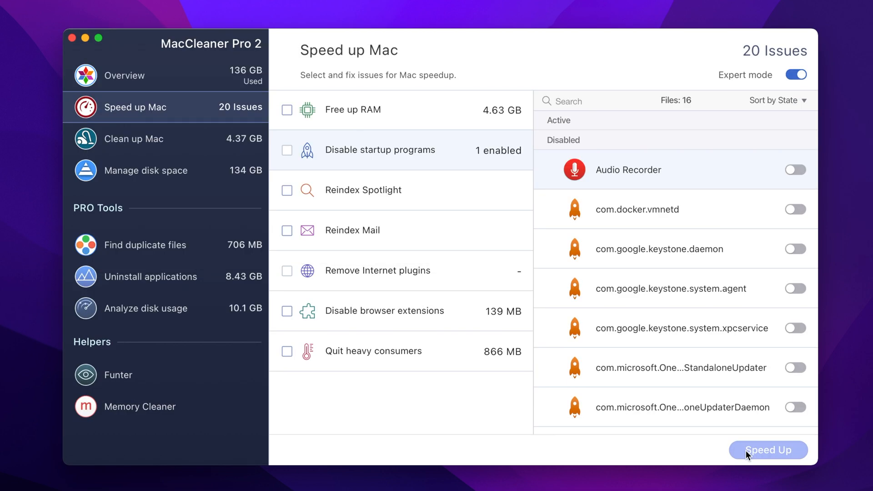
mouse_move(234, 173)
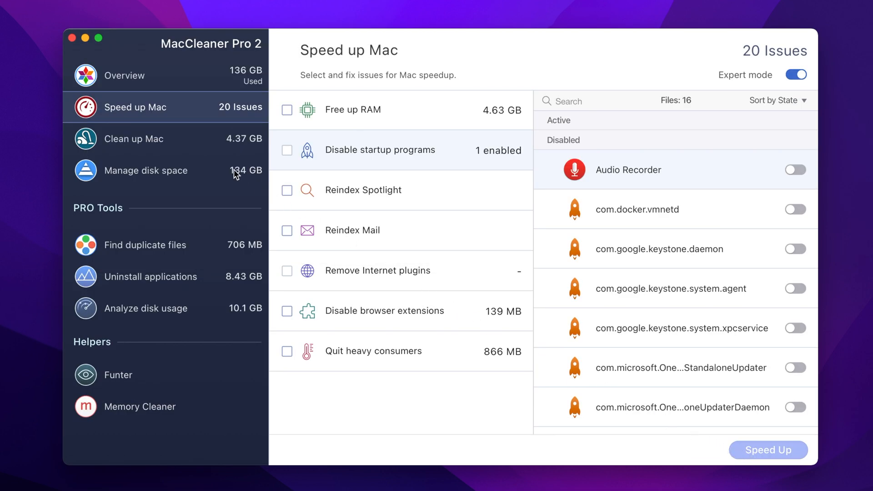
Step: In Clean up Mac, remove the selected caches and Trash bin contents, about 1.86 GB
left_click(133, 139)
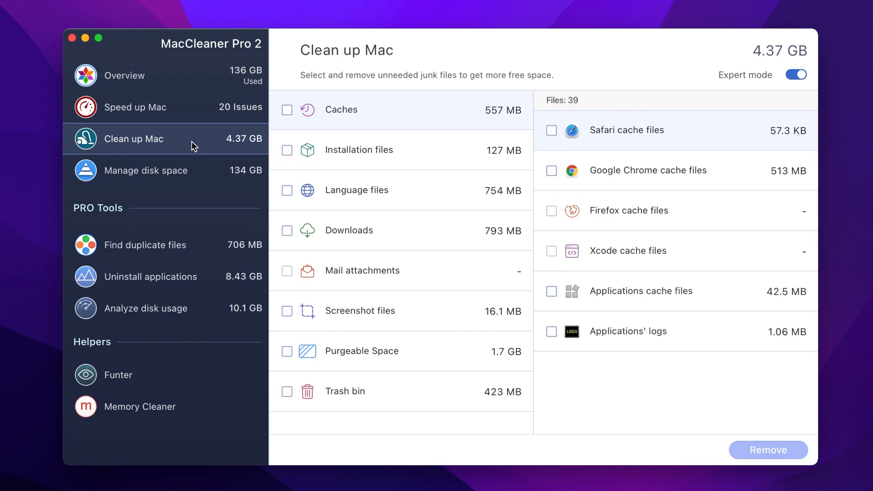
left_click(286, 110)
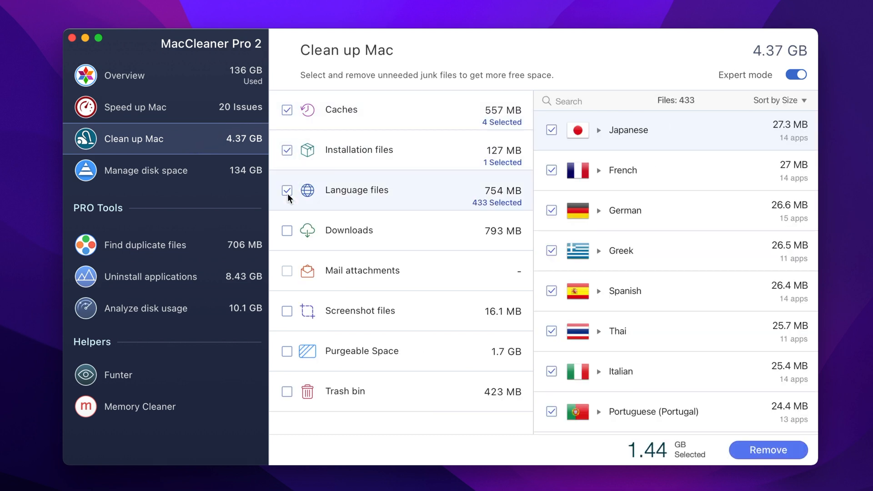
left_click(286, 391)
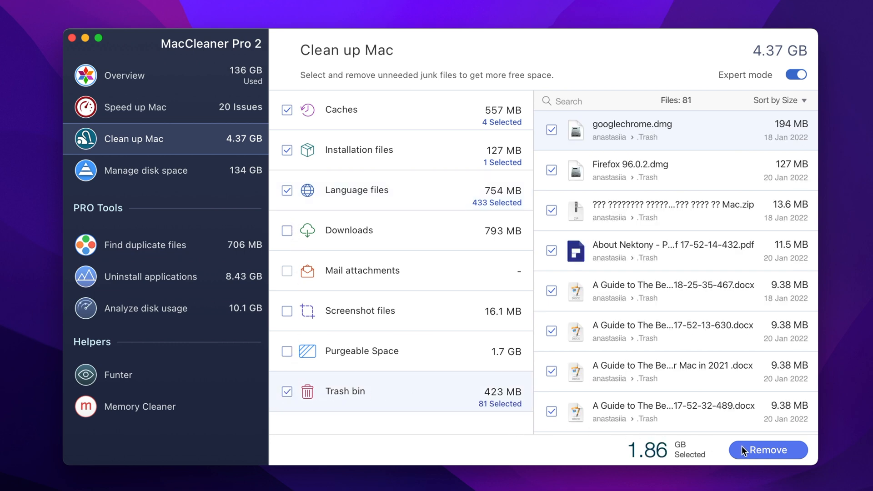
left_click(767, 449)
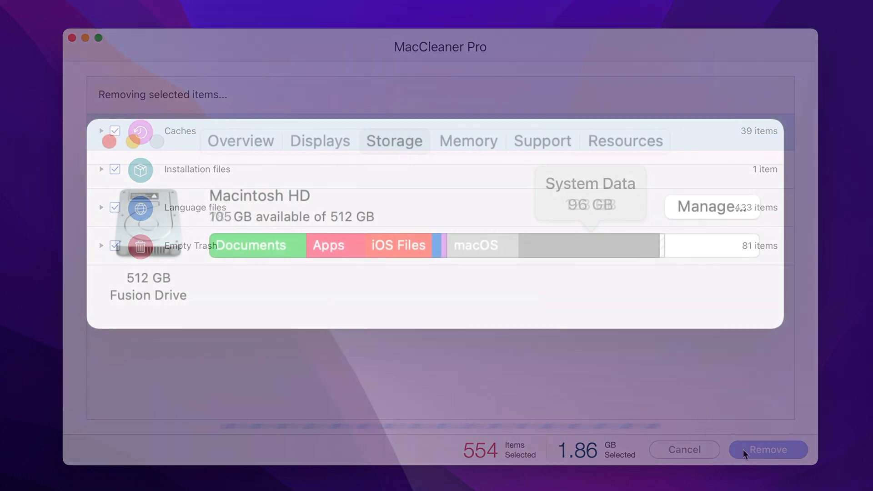